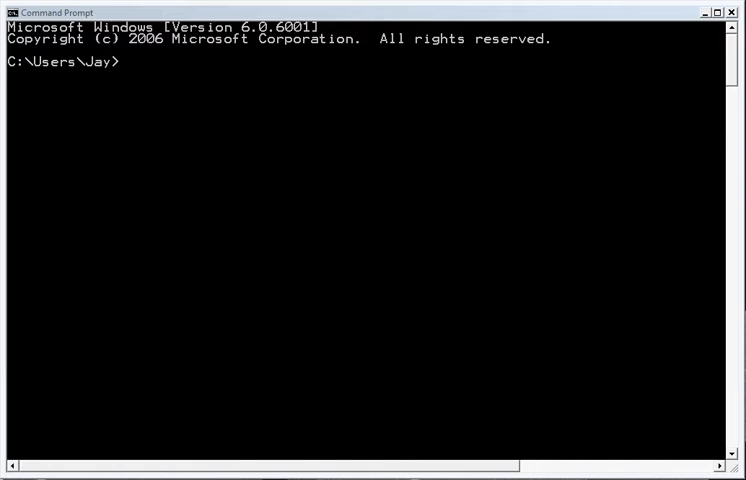
pyautogui.moveTo(386, 184)
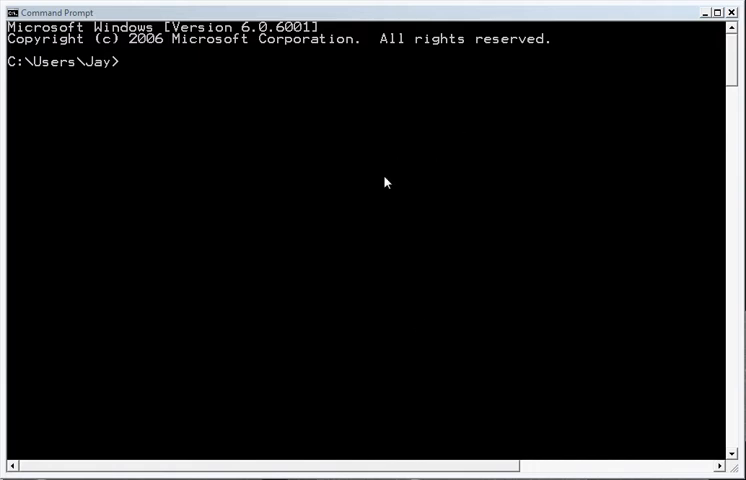
pyautogui.moveTo(326, 70)
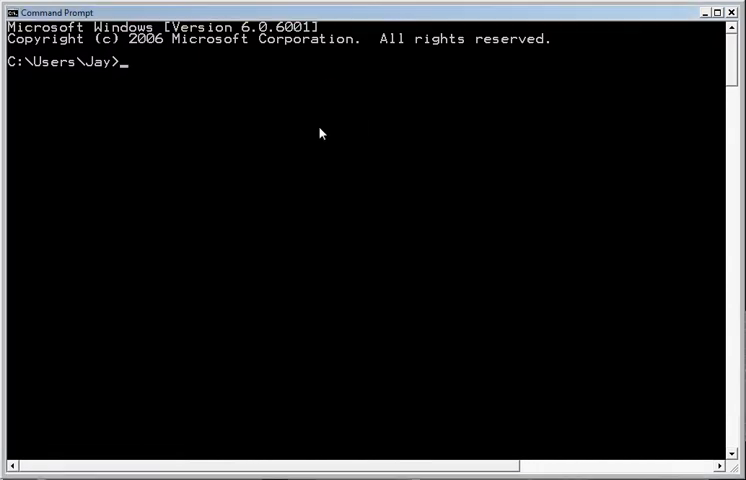
# - Change into the sqlite folder and list its contents, which are empty
pyautogui.write('cd')
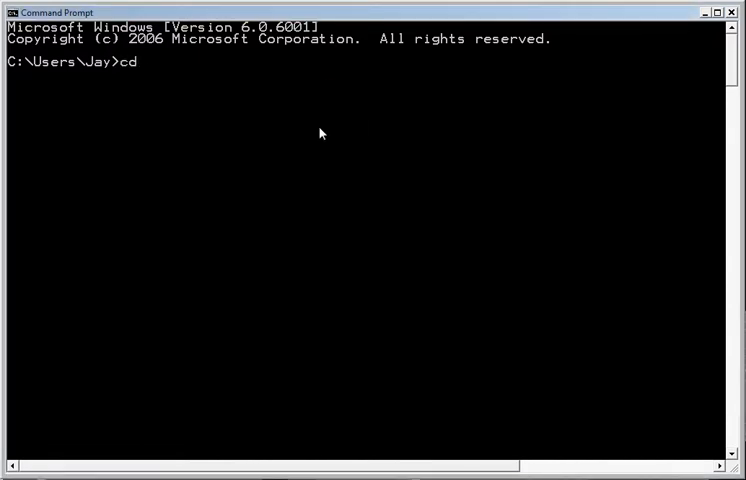
pyautogui.write('sqlite')
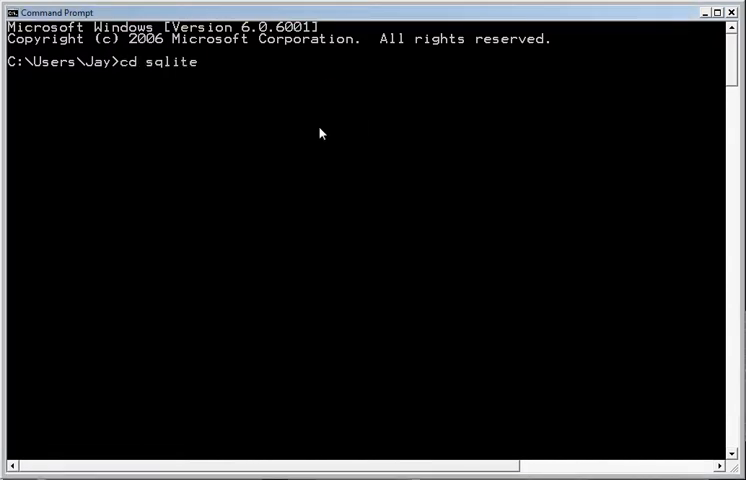
pyautogui.write('dir')
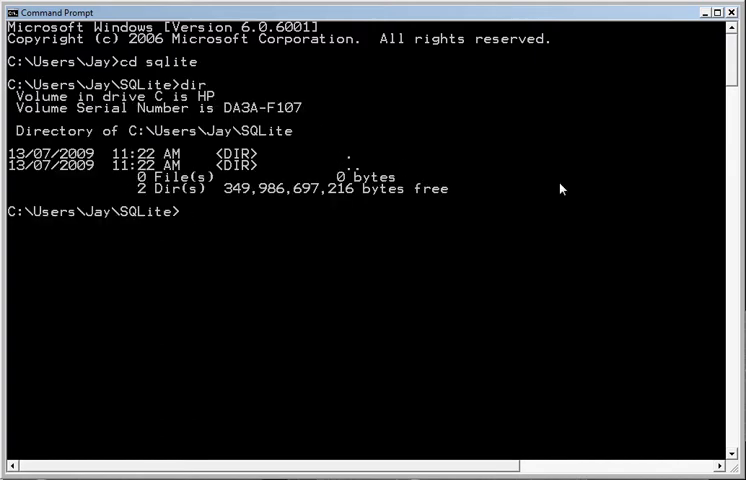
pyautogui.moveTo(332, 240)
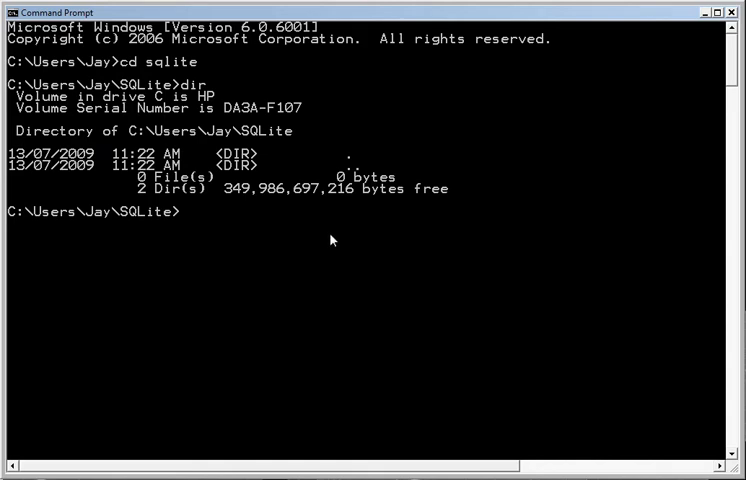
# - Launch the sqlite3 shell on a new phonebook.db database
pyautogui.write('sqlite3 pho')
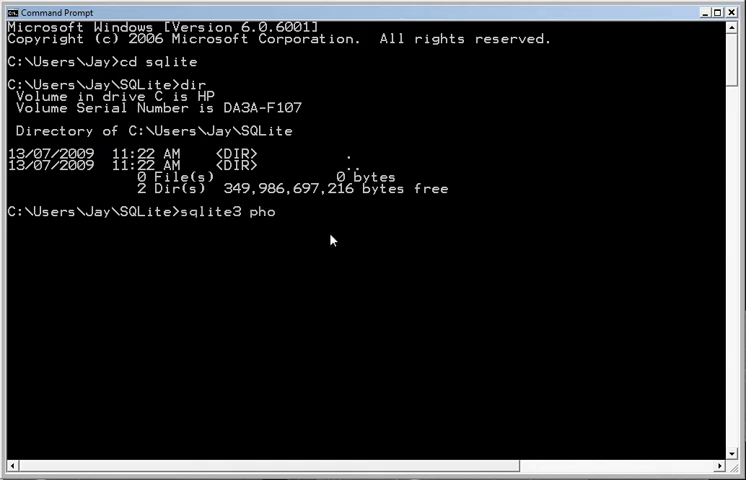
pyautogui.write('nebook.db')
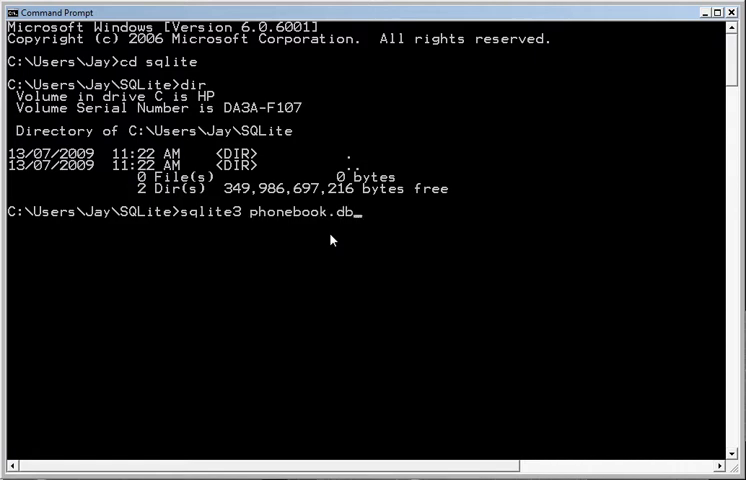
pyautogui.press('enter')
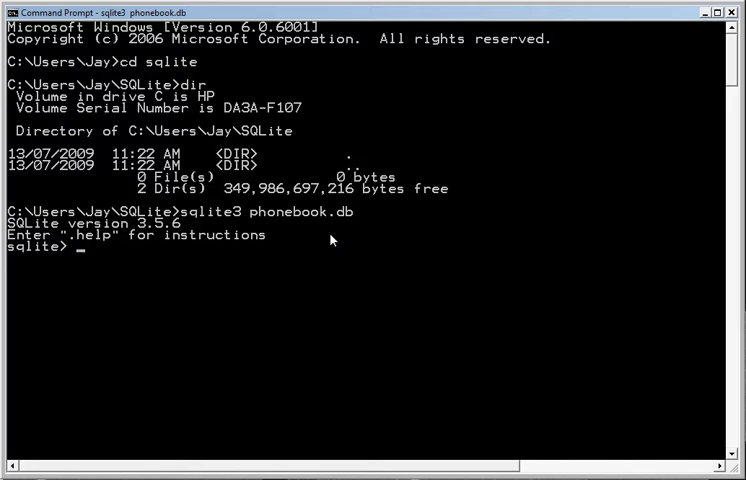
# - Create a phonebook table with name and phone string columns
pyautogui.write('create tab')
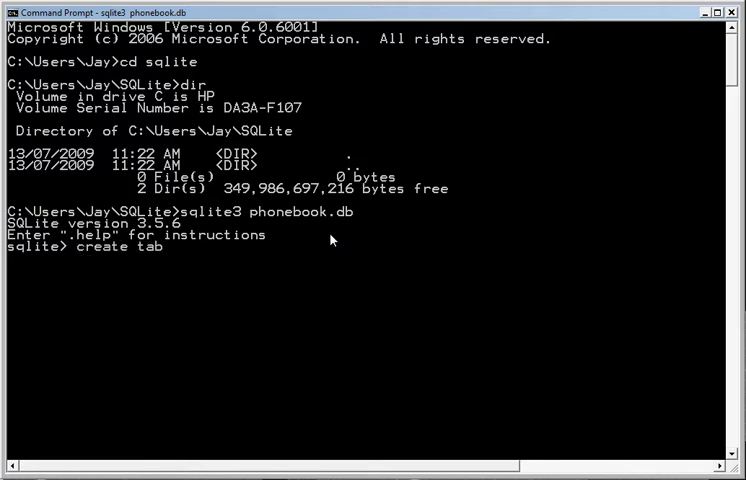
pyautogui.write('le phonebook (name string,')
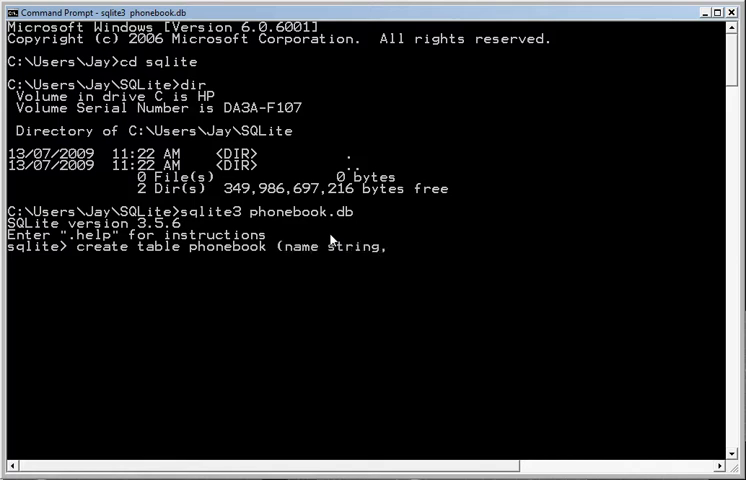
pyautogui.write('phone')
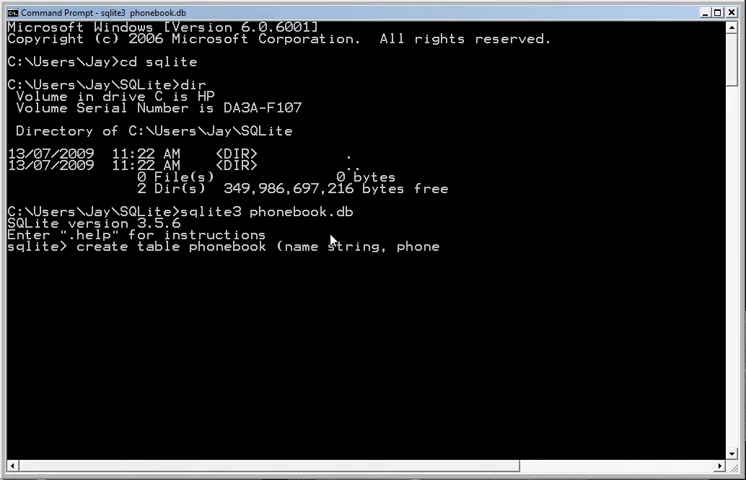
pyautogui.write('string);')
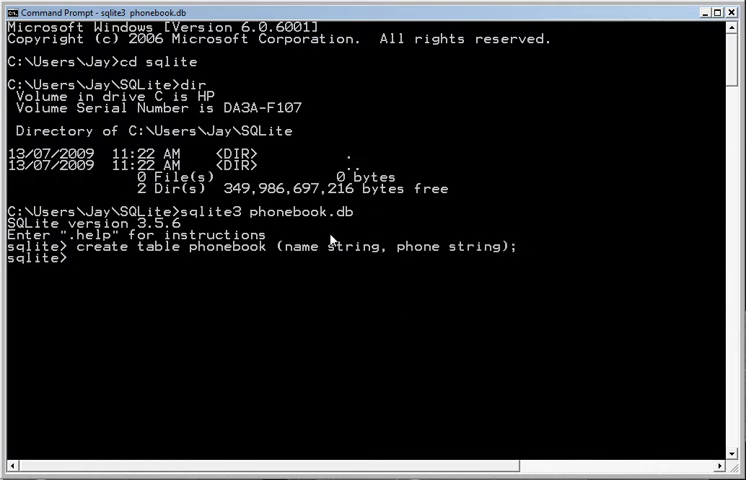
# - Confirm the table with .schema and quit sqlite3 so phonebook.db is listed
pyautogui.write('.che')
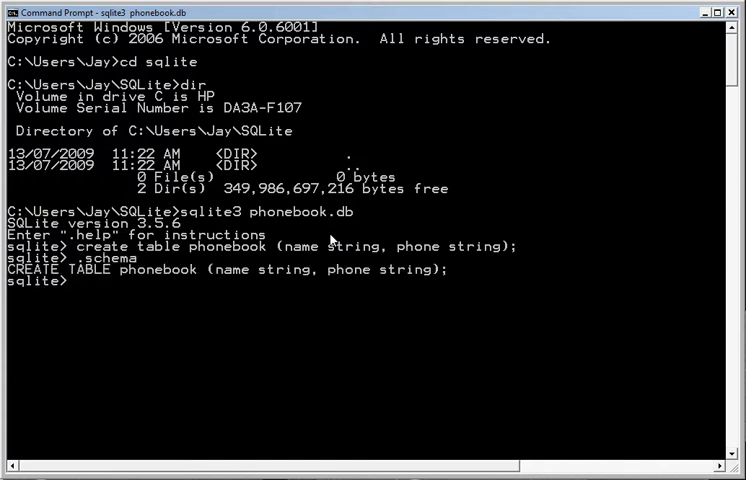
pyautogui.write('.quit')
pyautogui.write('dir')
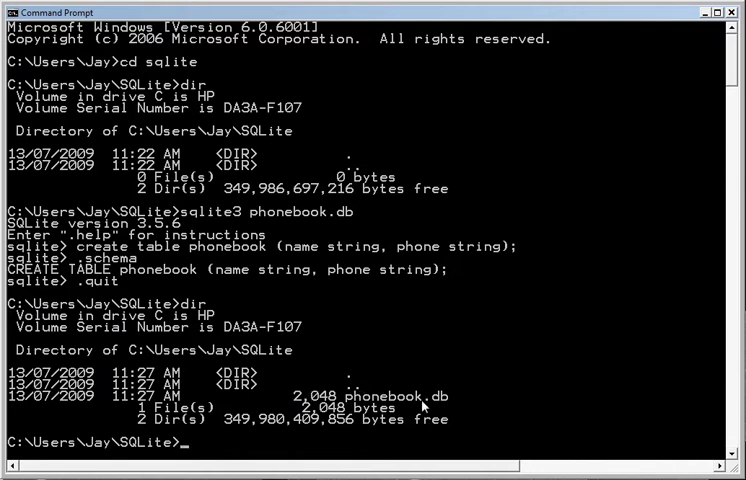
# - Relaunch sqlite3 on the existing phonebook.db
pyautogui.write('sqlite3 phonebook.db')
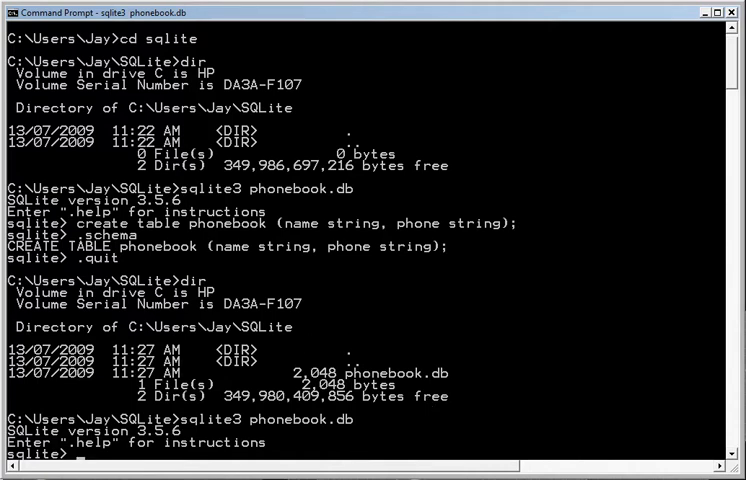
pyautogui.moveTo(252, 326)
pyautogui.write('i')
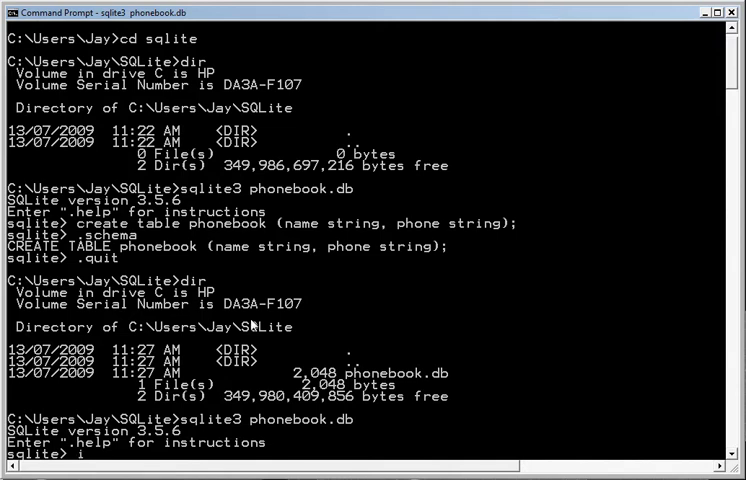
# - Insert Jay with phone 555-1234 into the phonebook table
pyautogui.write('nsert into')
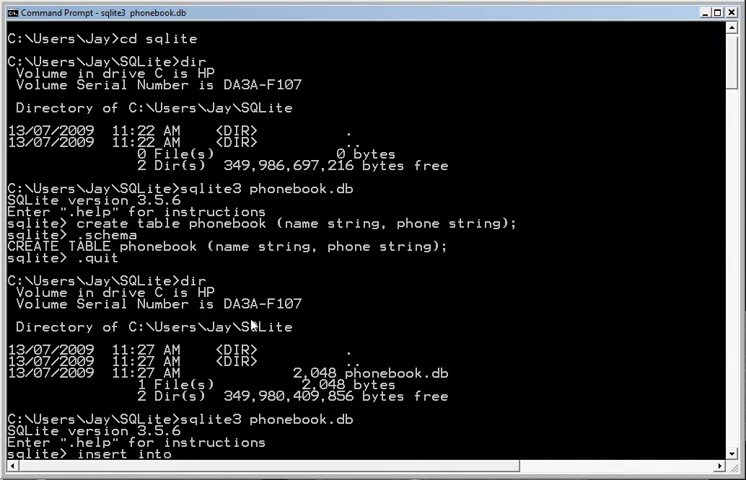
pyautogui.write('phonebook')
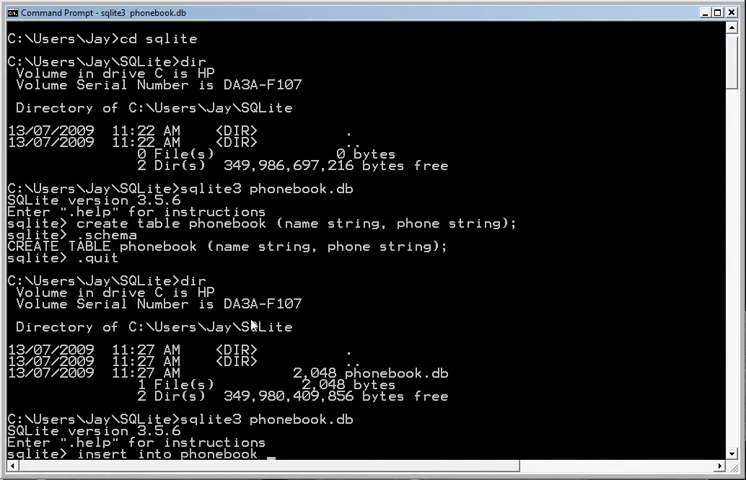
pyautogui.write('values ("')
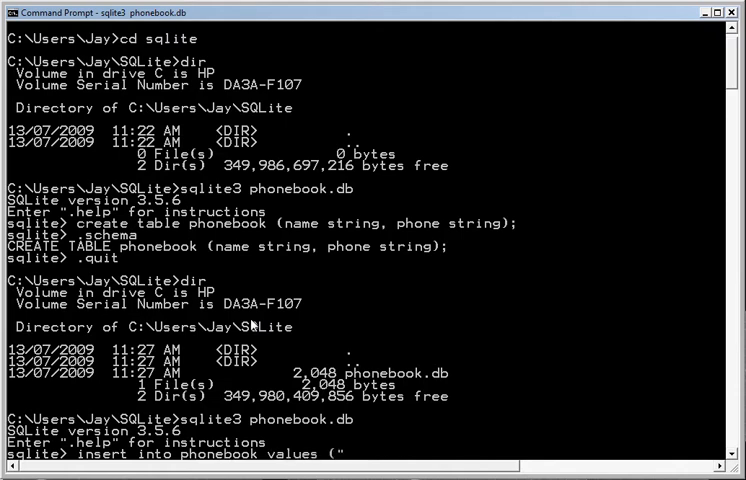
pyautogui.write('Jay",')
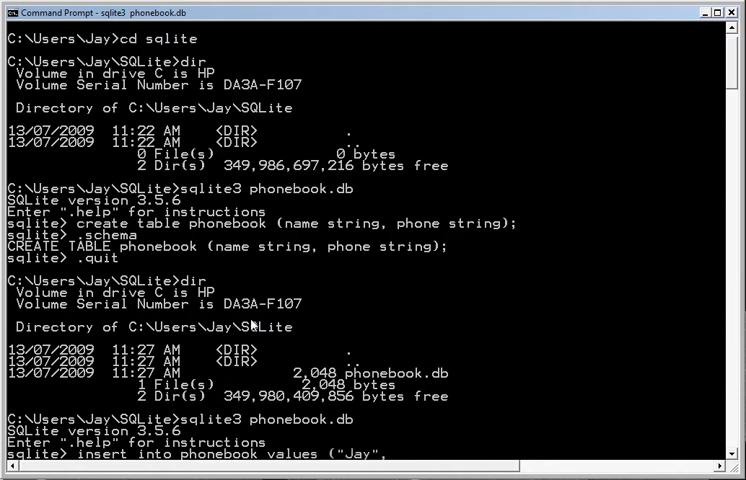
pyautogui.write('"555-123')
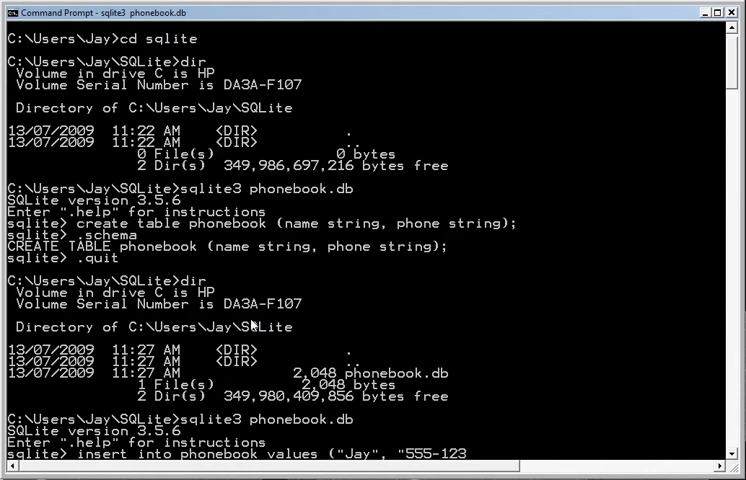
pyautogui.write('4");')
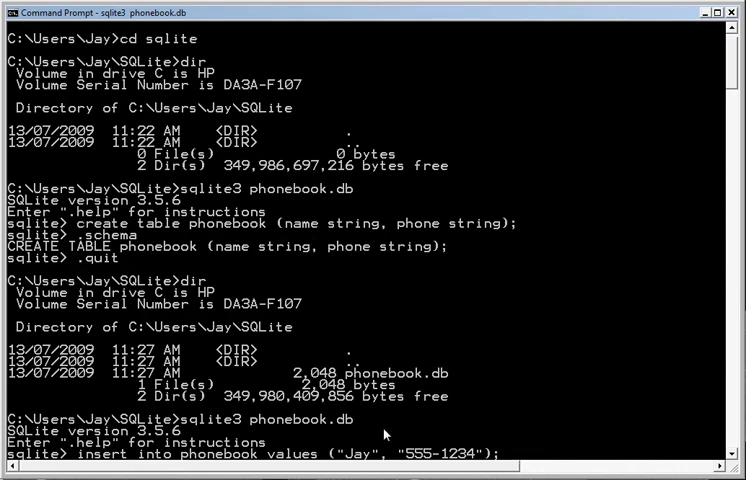
pyautogui.press('enter')
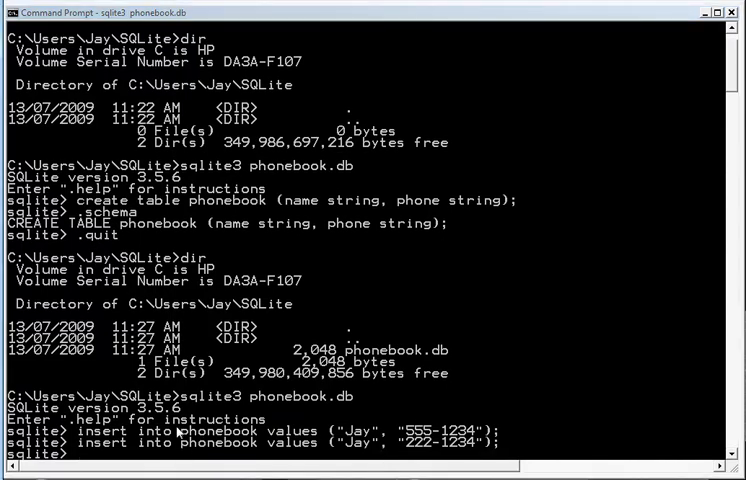
# - Insert Kay (555-3333), Balasubrahmaniam (333-1111) and the other entries into phonebook
pyautogui.write('insert into phonebook values ("Kay", "555-3333");')
pyautogui.write('insert into phonebook values ("Ray", "222-1111");')
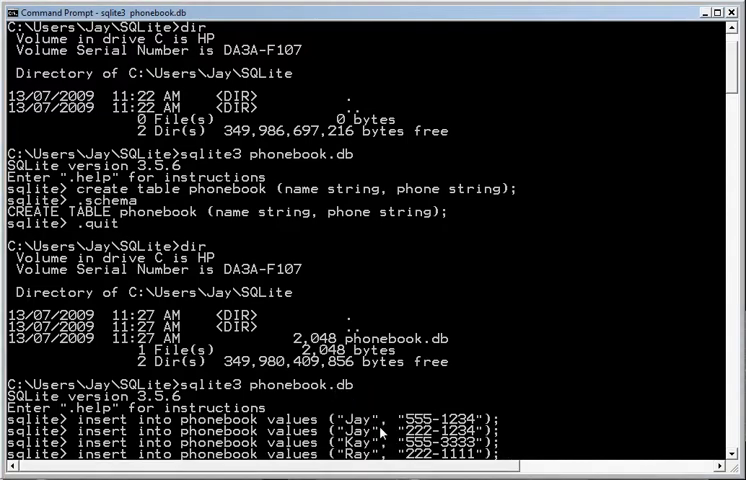
pyautogui.scroll(-3)
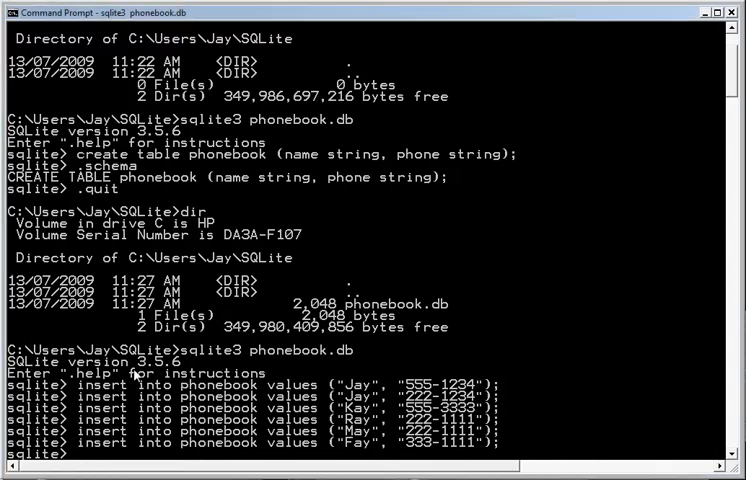
pyautogui.write('insert into phonebook values ("Balasubrahmaniam", "333-1111");')
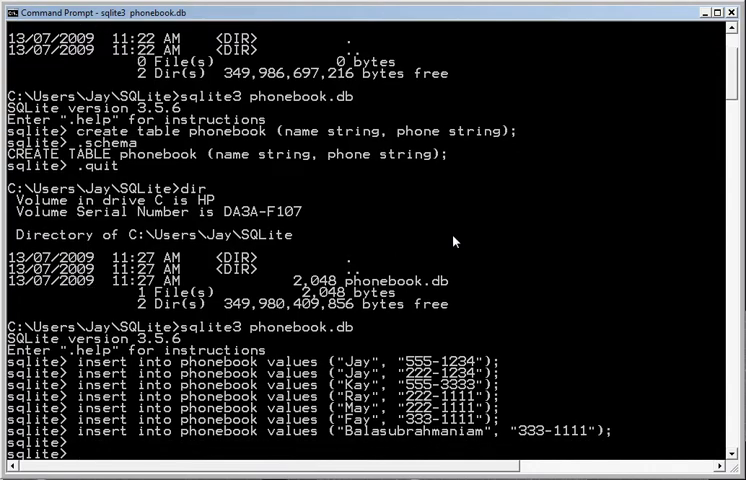
# - Query all names and phone numbers from the phonebook table
pyautogui.write('s')
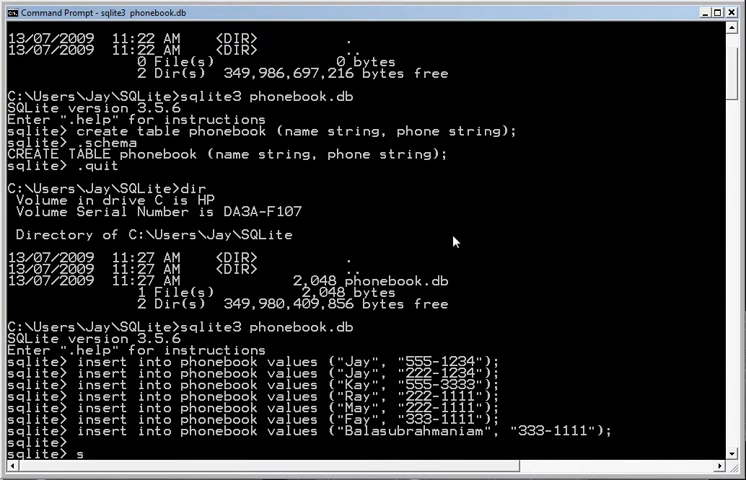
pyautogui.write('elect')
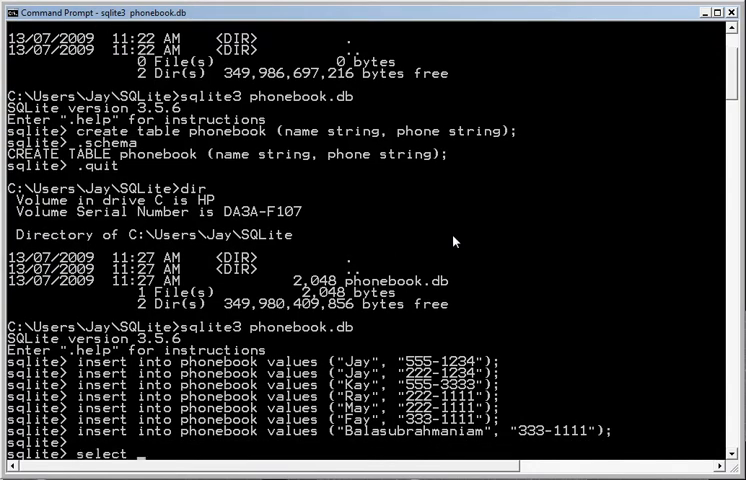
pyautogui.write('name, phone from phonebook;')
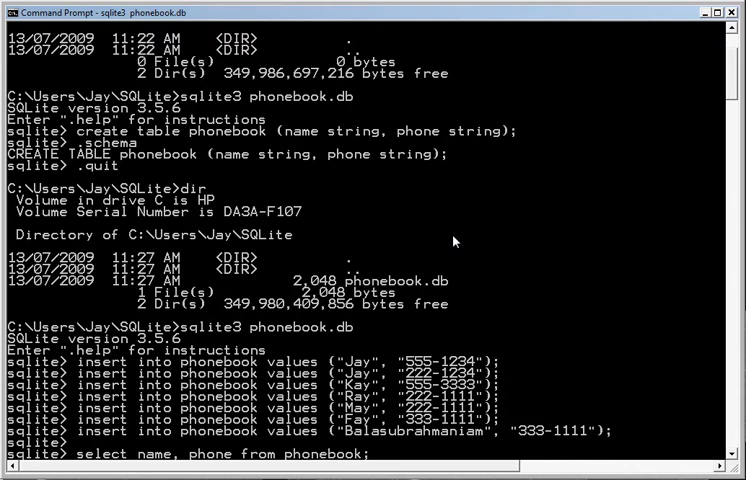
pyautogui.press('Return')
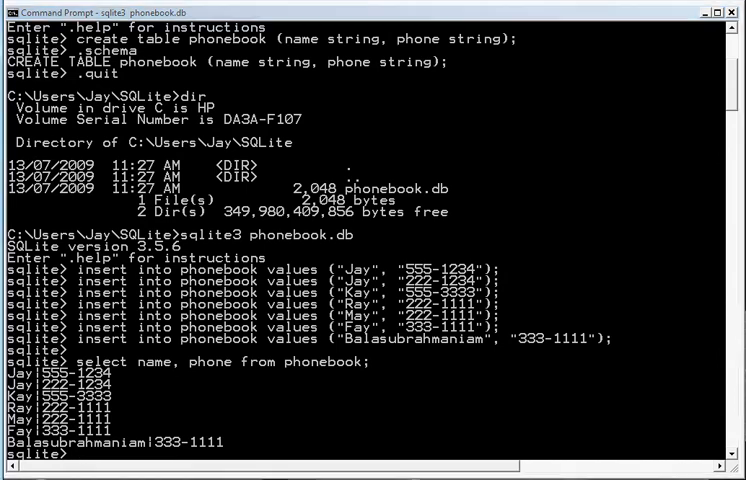
pyautogui.moveTo(116, 280)
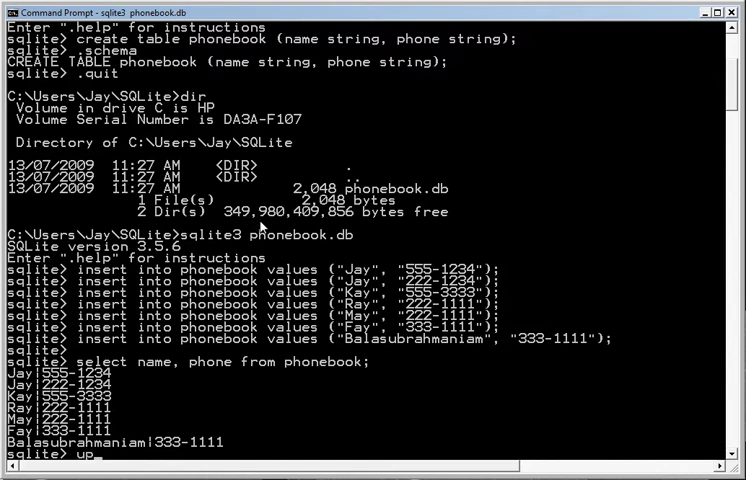
pyautogui.write('update phonebook set phone')
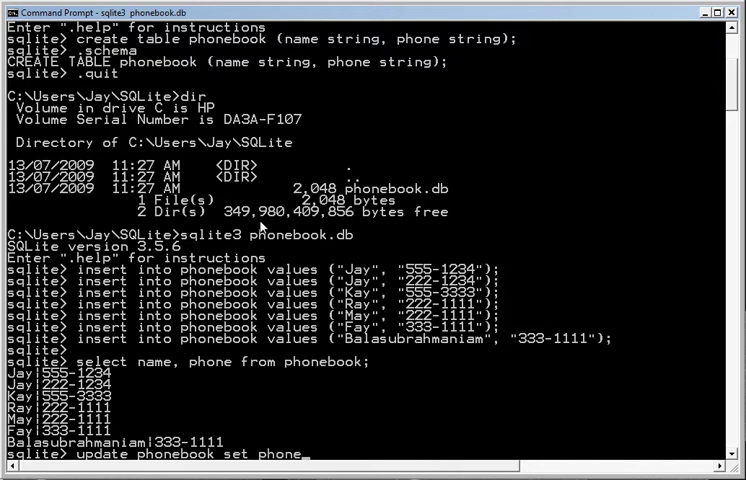
pyautogui.write('=')
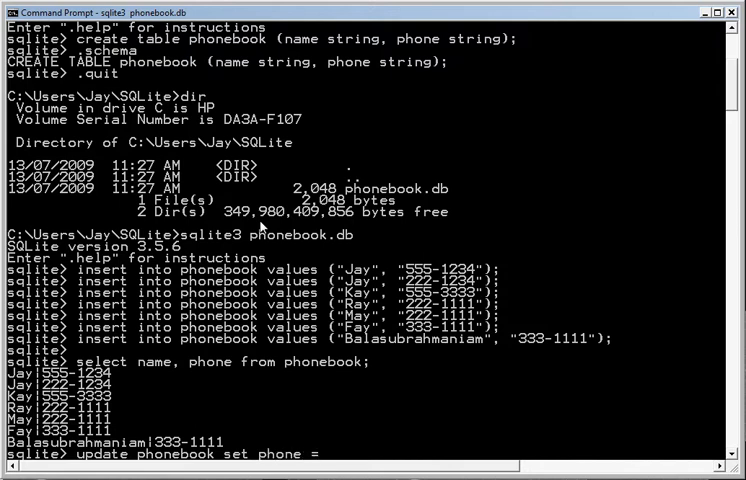
pyautogui.write('"6')
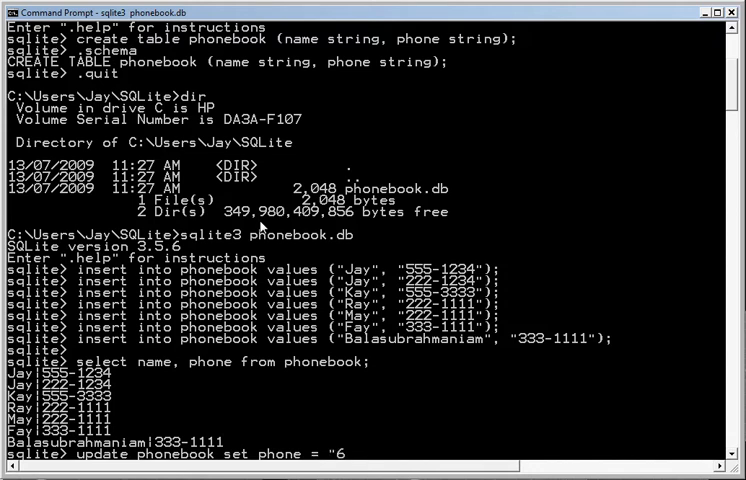
pyautogui.write('66-1234" where name ="')
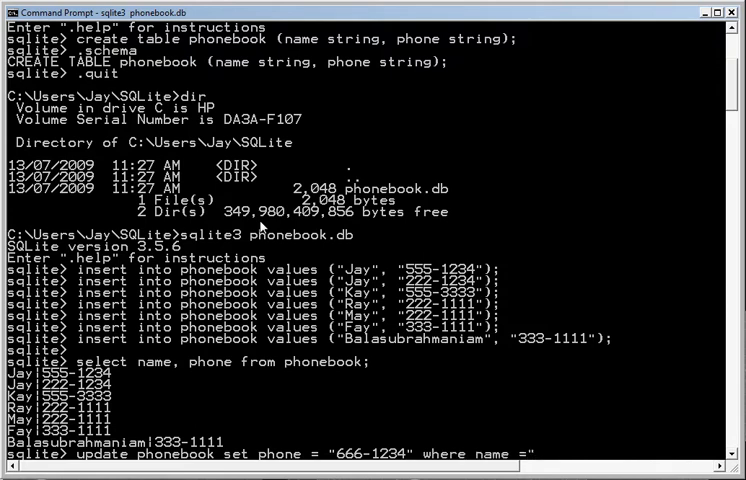
pyautogui.write('Ray";')
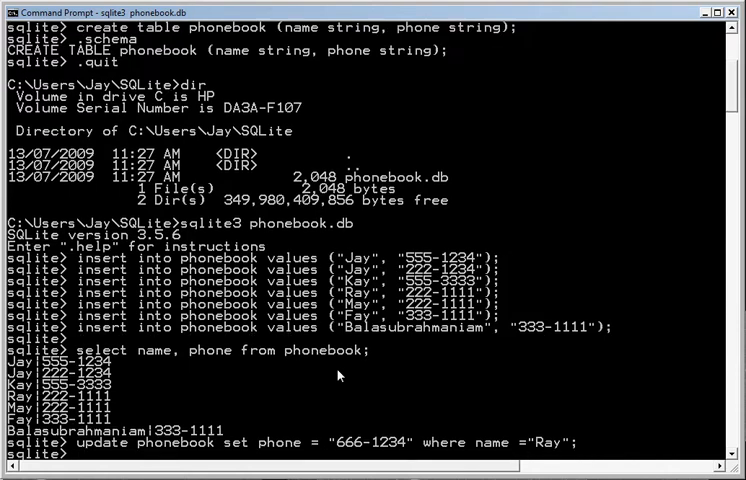
# - Re-list names and phones to confirm Ray's change and begin the next update
pyautogui.write('select name, phone from phonebook;')
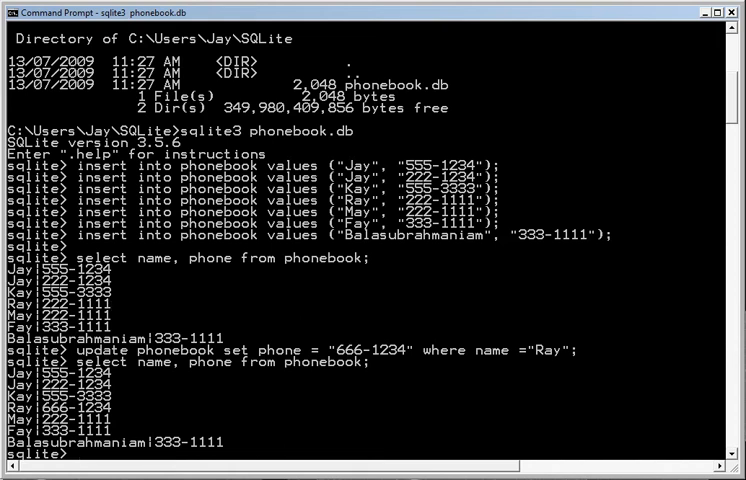
pyautogui.moveTo(344, 376)
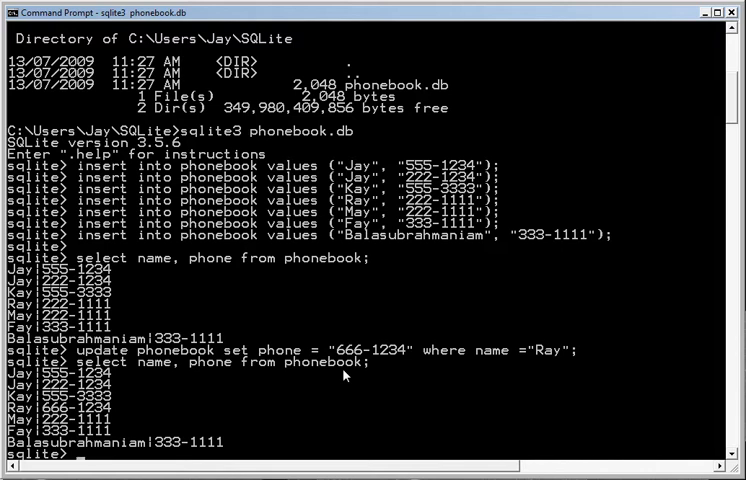
pyautogui.write('update')
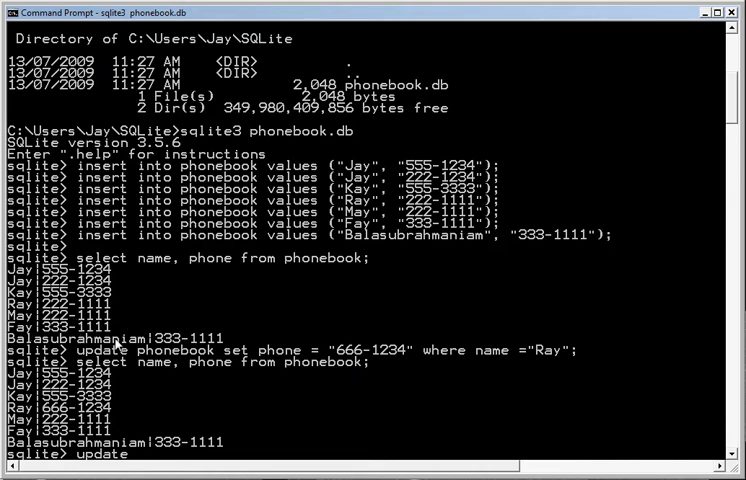
pyautogui.moveTo(404, 340)
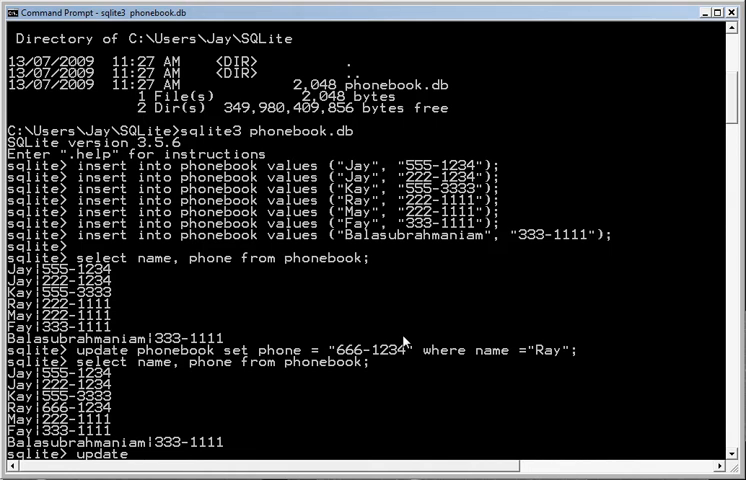
# - Rename entries with phone 333-1111 to Fay Jones and re-list the table
pyautogui.write('phonebook set name = "Fay')
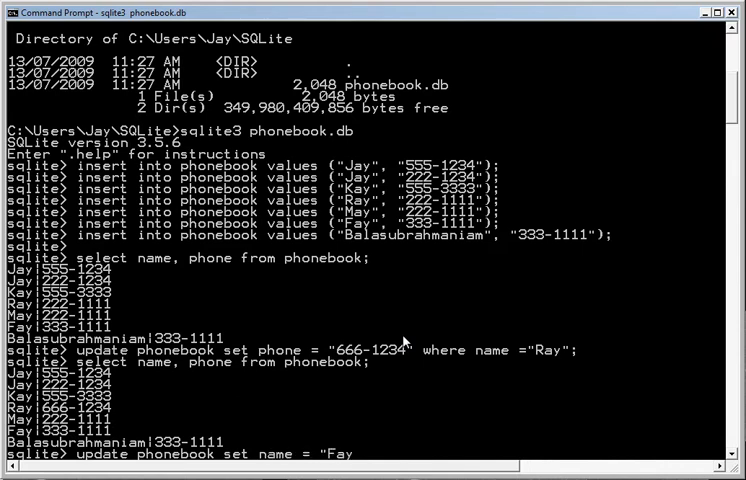
pyautogui.write('Jones"')
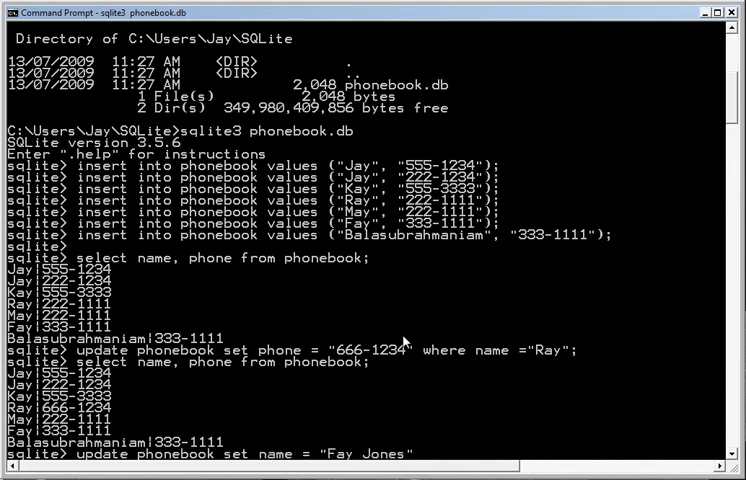
pyautogui.write('where phone =')
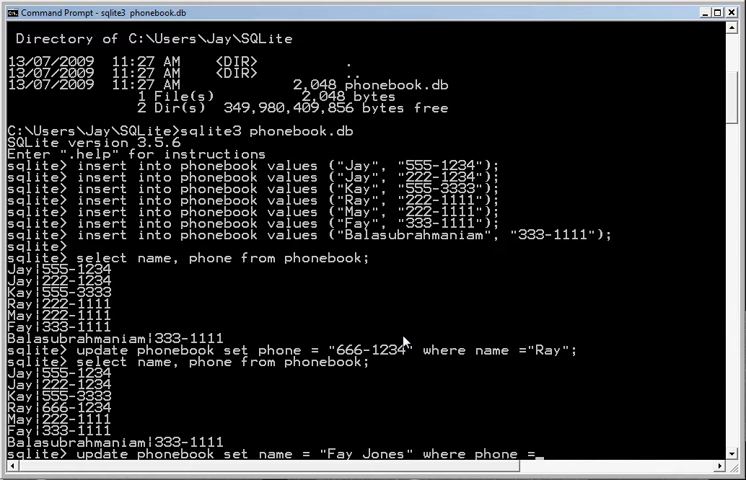
pyautogui.write('"333-1111"')
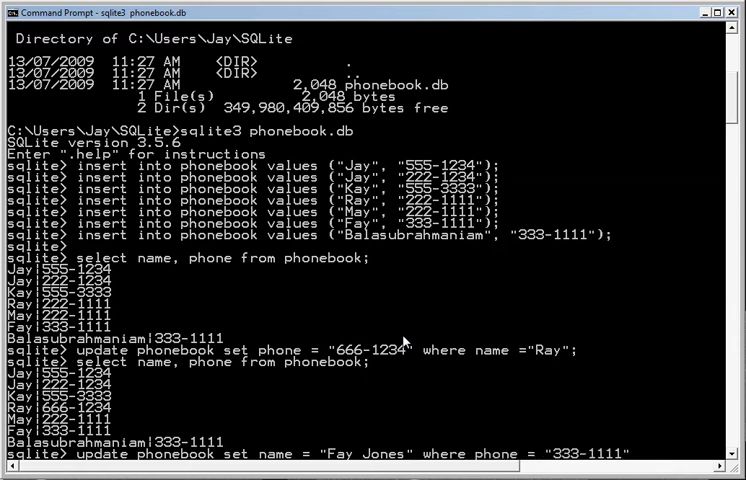
pyautogui.press('enter')
pyautogui.write('select name, phone from phonebook;')
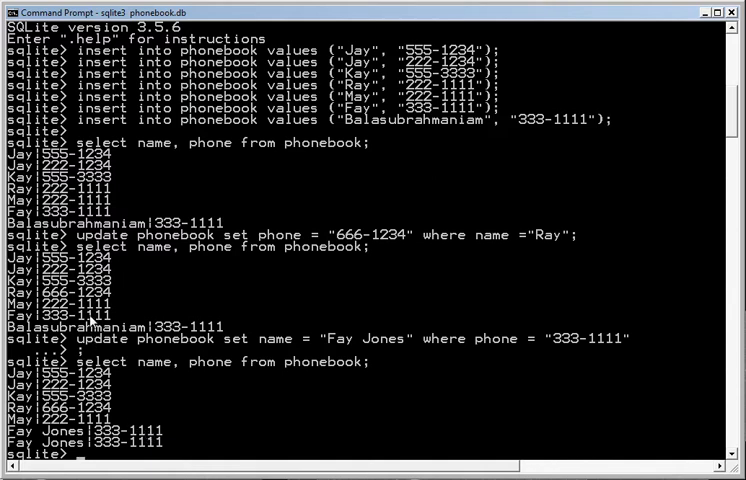
pyautogui.moveTo(204, 296)
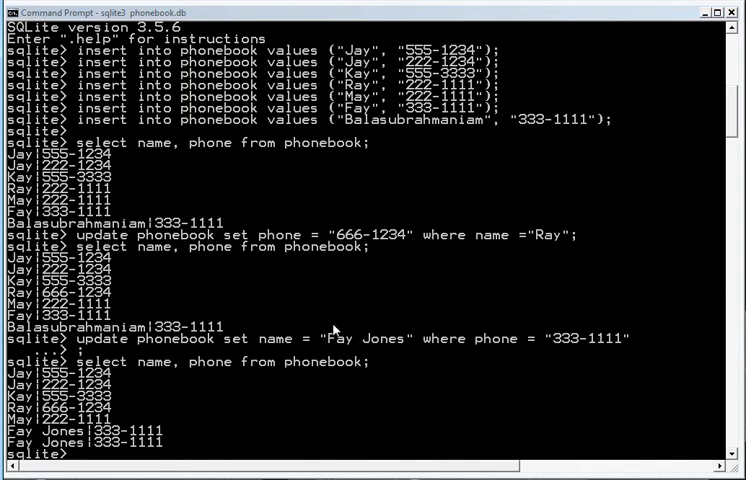
# - Delete Kay's entry from phonebook and list the remaining rows
pyautogui.write('delete')
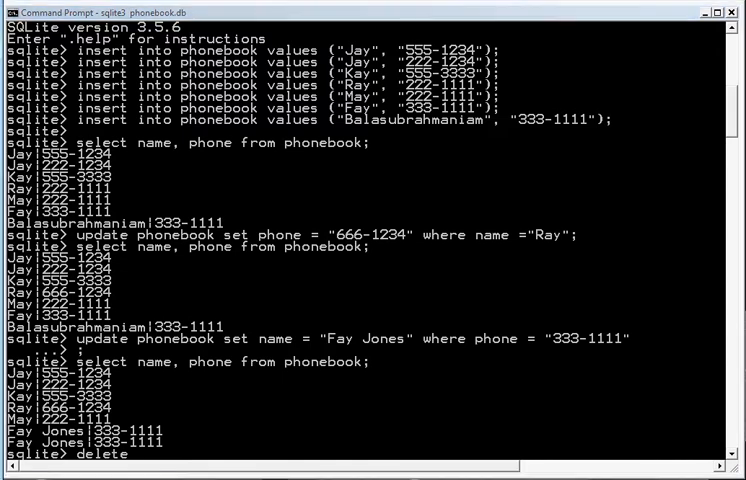
pyautogui.moveTo(324, 306)
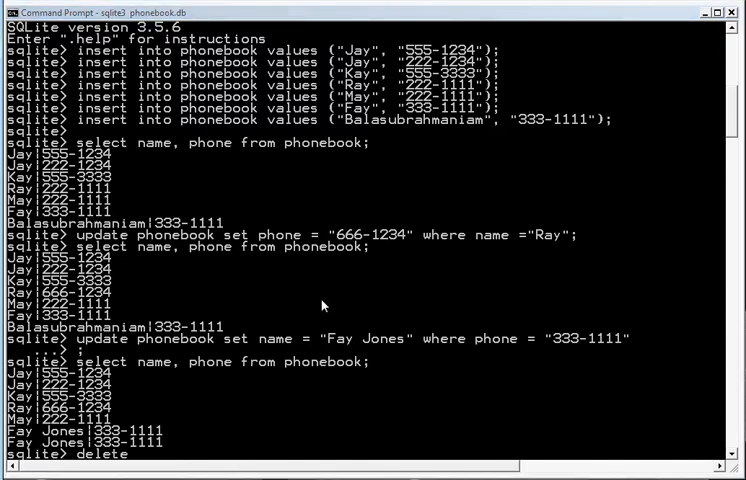
pyautogui.write('from phonebook where name=')
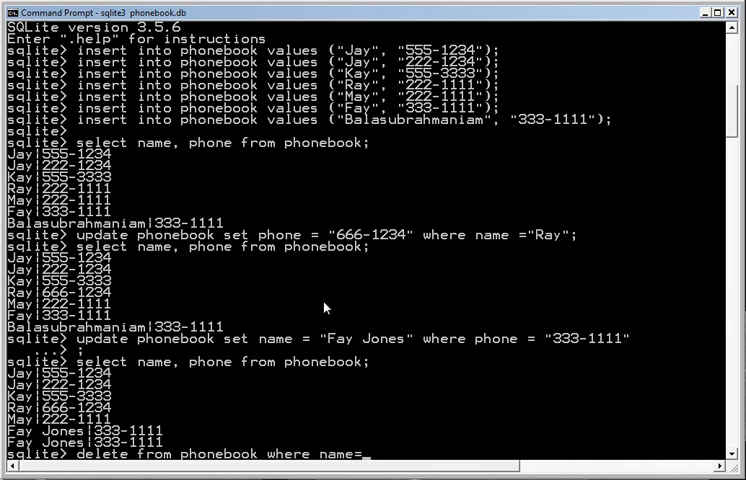
pyautogui.write('"Kay";')
pyautogui.write('select name, phone from phonebook;')
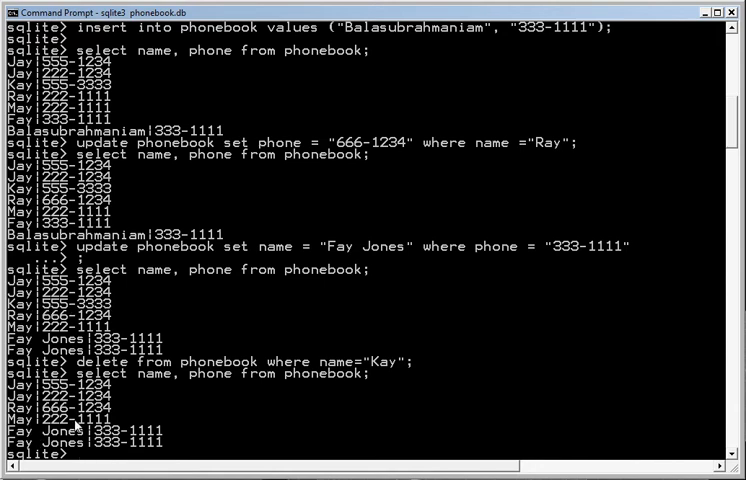
pyautogui.moveTo(500, 332)
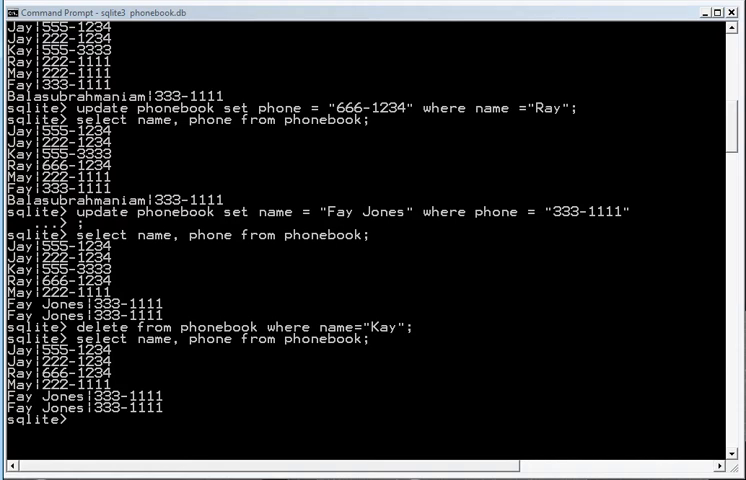
pyautogui.moveTo(326, 310)
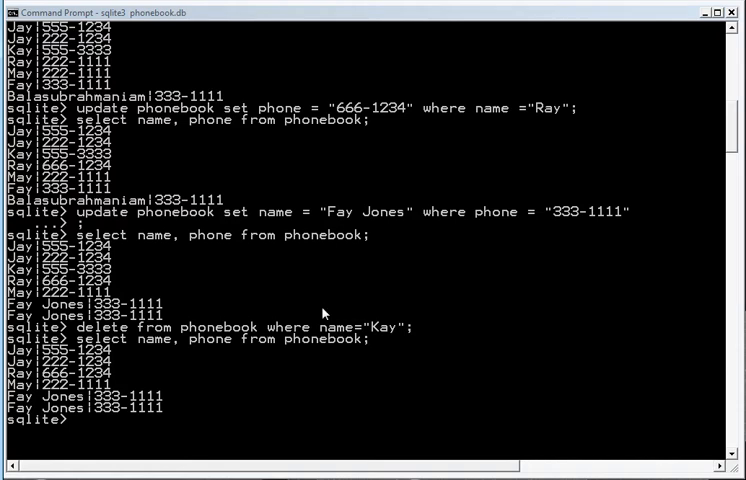
pyautogui.moveTo(262, 394)
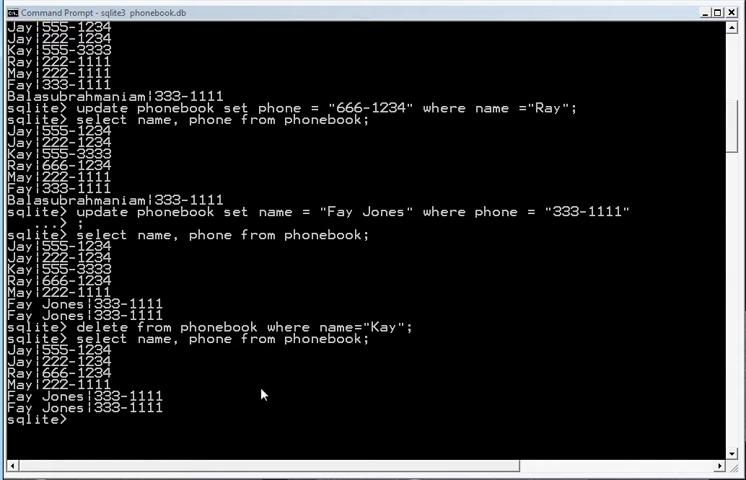
pyautogui.moveTo(120, 428)
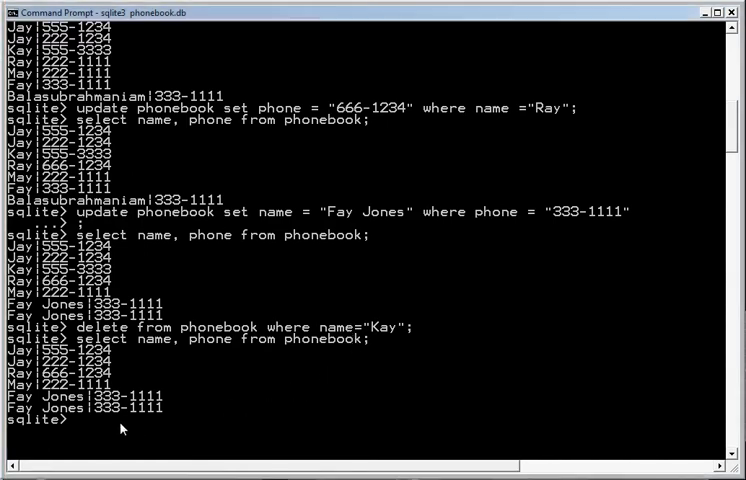
# - Attempt a query for phones like 333, hitting syntax errors from the missing column list
pyautogui.write('sele')
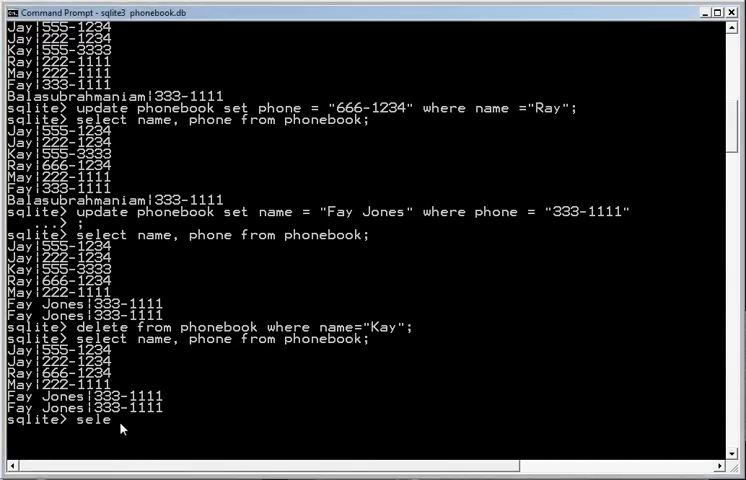
pyautogui.write('ct from phonebook where')
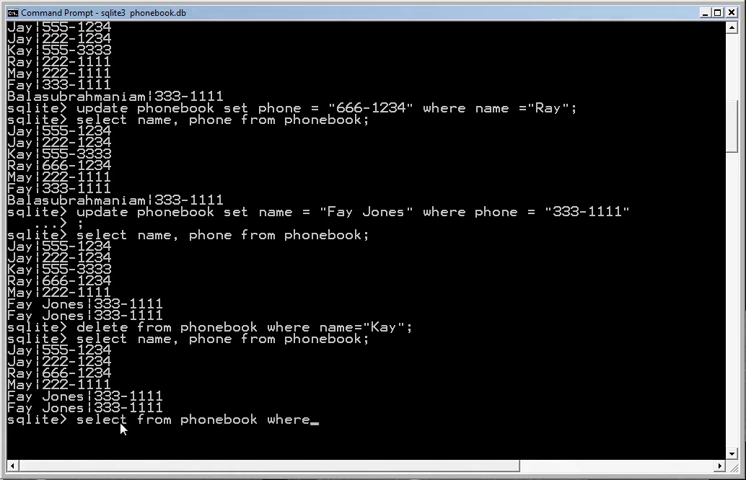
pyautogui.write('pho')
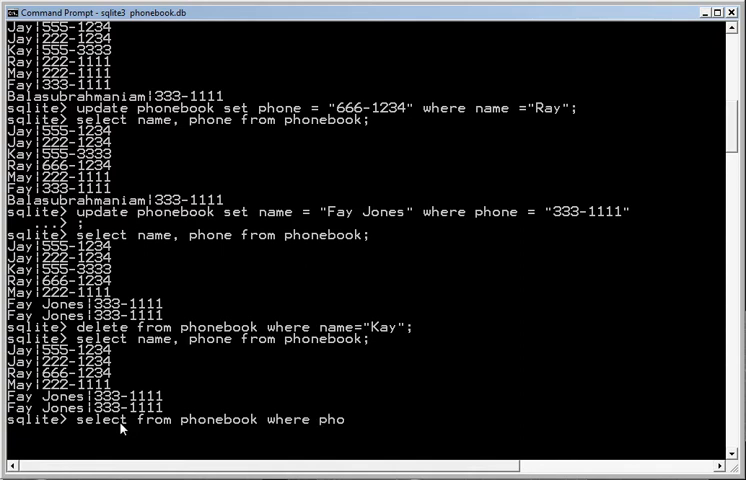
pyautogui.write('ne like "3')
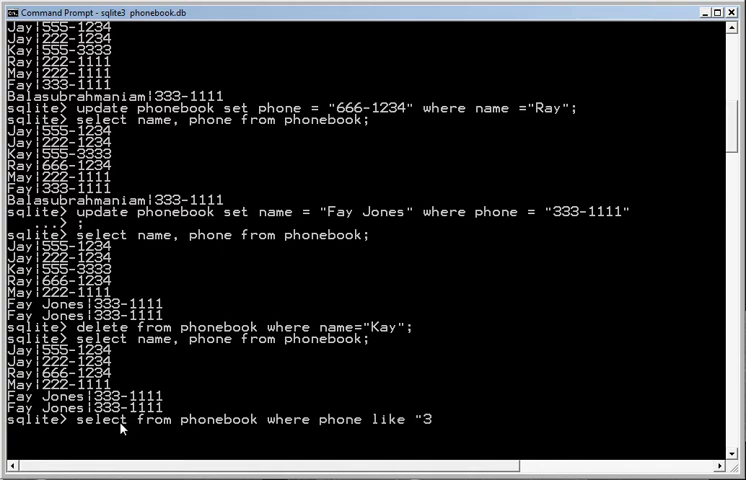
pyautogui.write('33";')
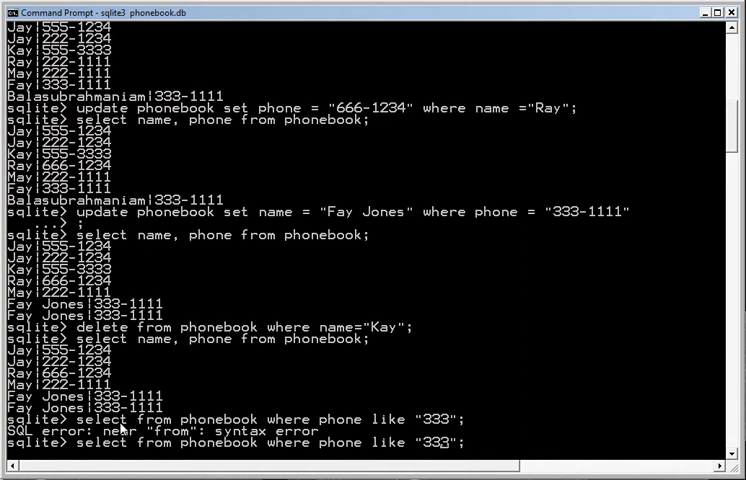
pyautogui.write('%')
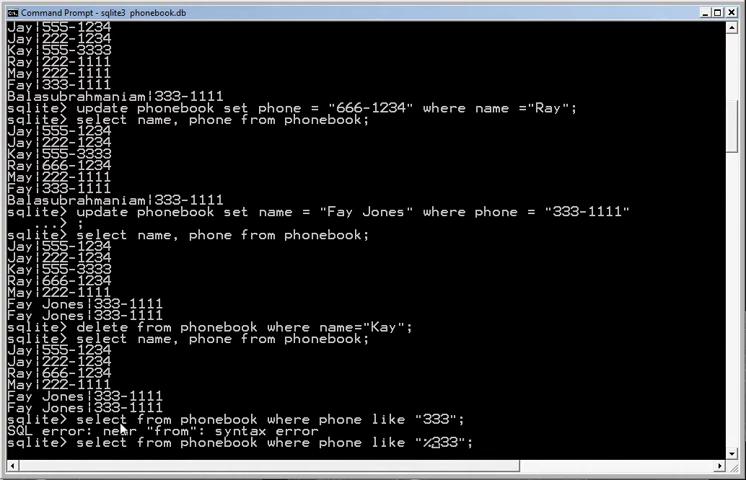
pyautogui.write('%')
pyautogui.press('Return')
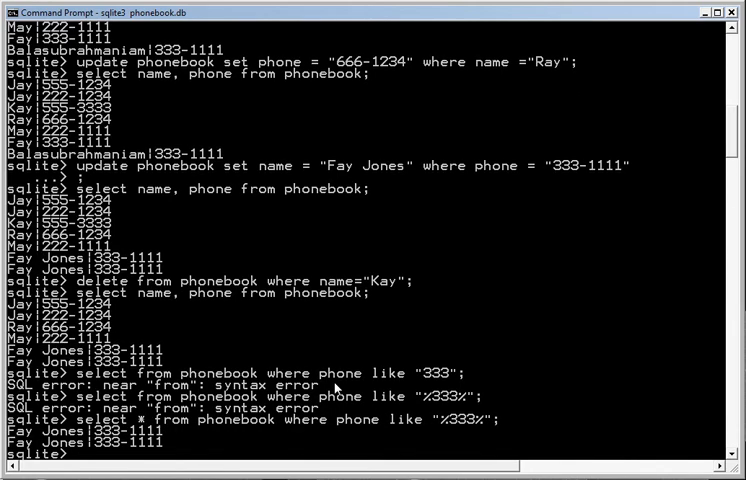
pyautogui.moveTo(338, 388)
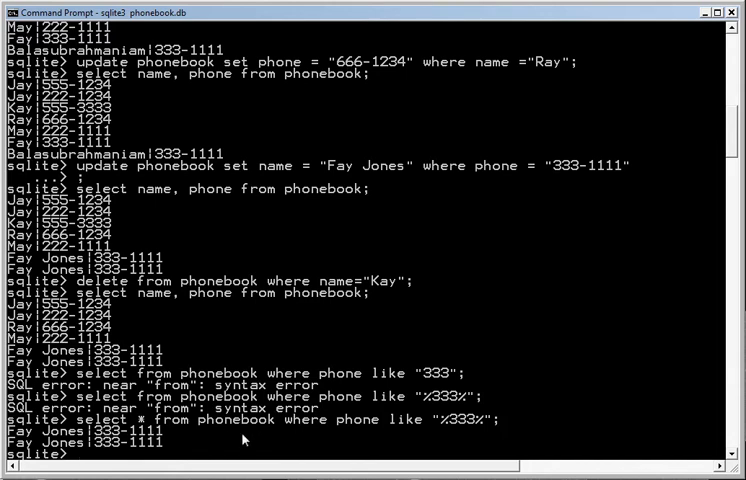
pyautogui.moveTo(336, 362)
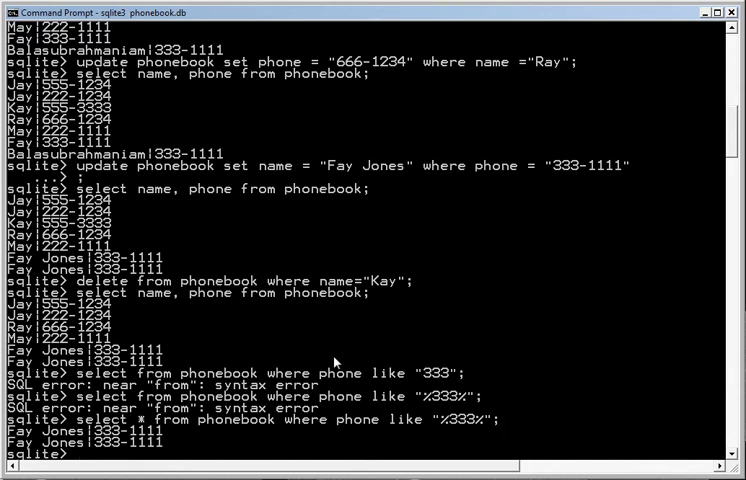
# - Query phones like "%222%", returning Jay's and May's 222-1111 entries
pyautogui.write('select from phonebook where phone like "#')
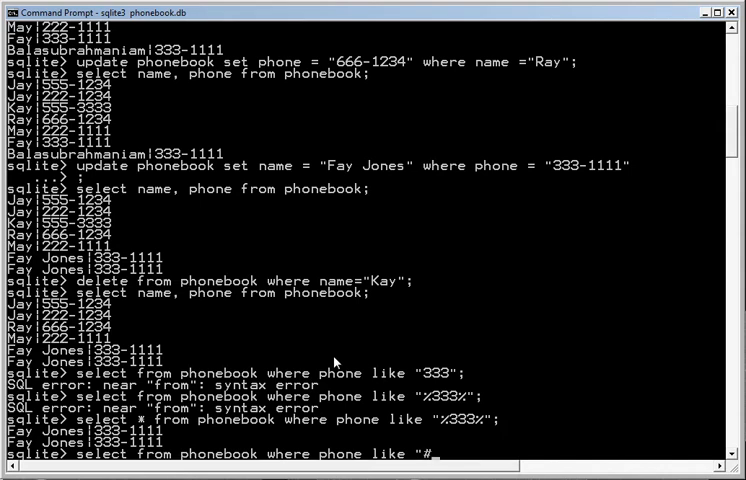
pyautogui.write('%222%";')
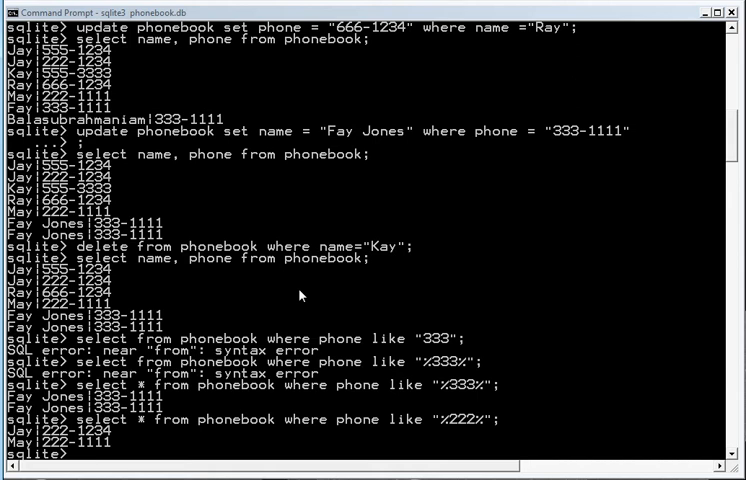
# - Paste the insert adding Balasubrahmaniam with phone 333-2221 to the phonebook
pyautogui.rightClick(300, 296)
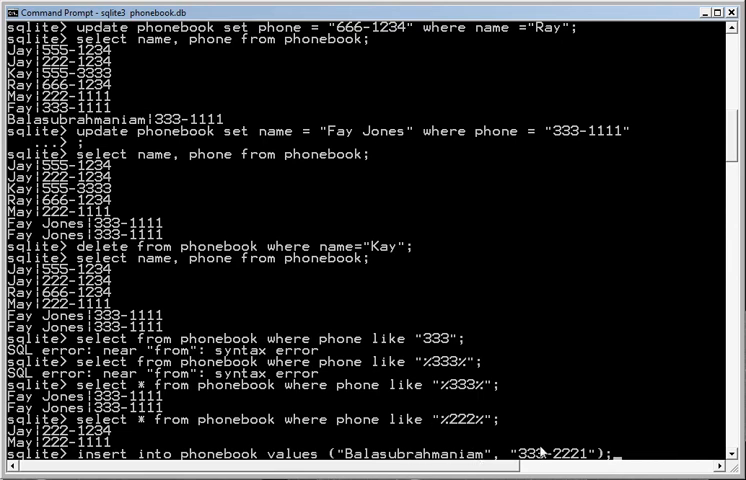
pyautogui.moveTo(672, 438)
pyautogui.write('select name, phone from phonebook;')
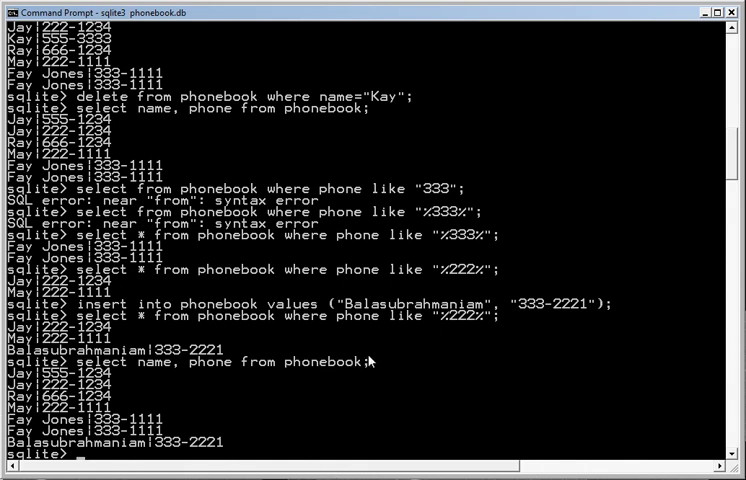
# - Run .dump to output the phonebook schema and insert statements as SQL
pyautogui.write('.dump')
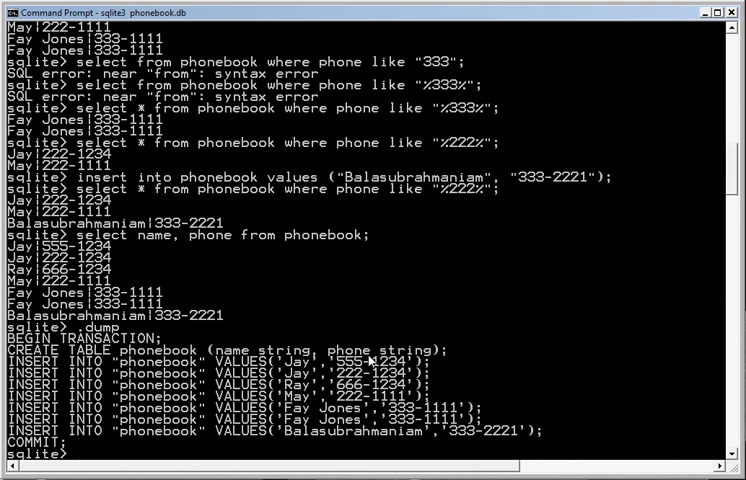
pyautogui.moveTo(460, 356)
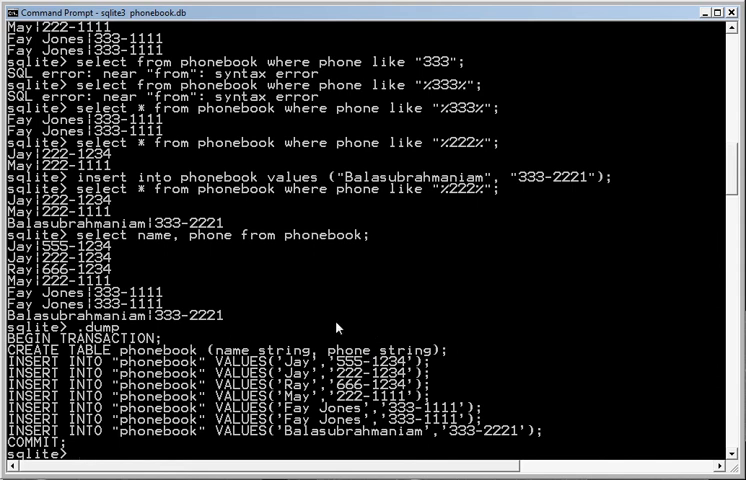
pyautogui.moveTo(404, 302)
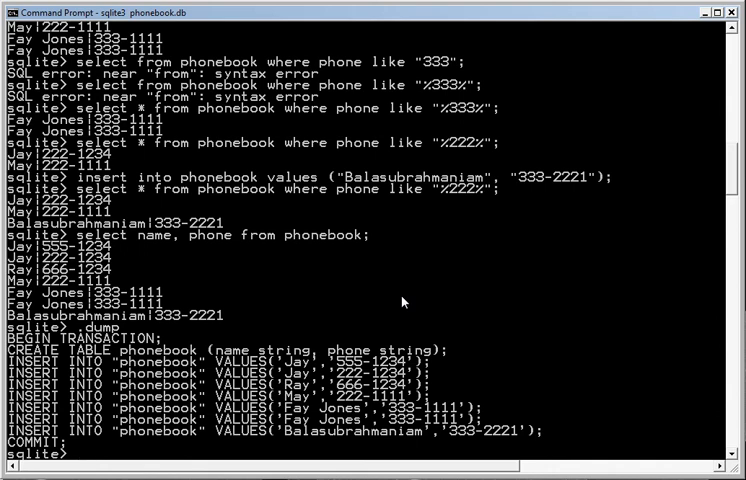
# - Begin the delete from phonebook statement to empty the table
pyautogui.write('se')
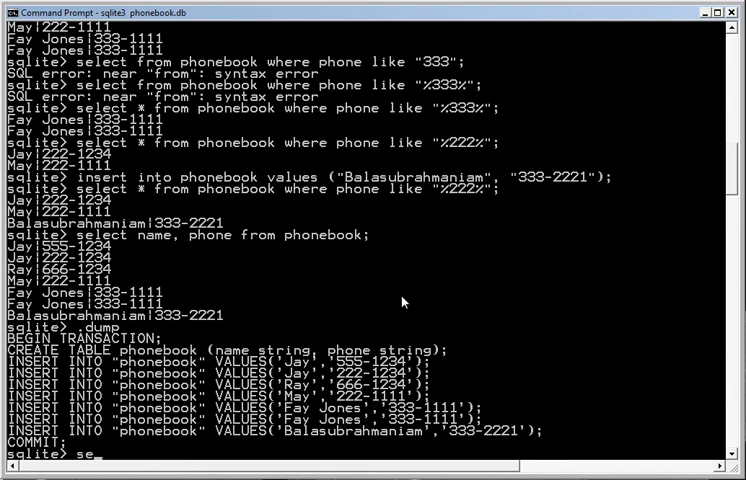
pyautogui.write('delete from phonebook;')
pyautogui.write('.dump')
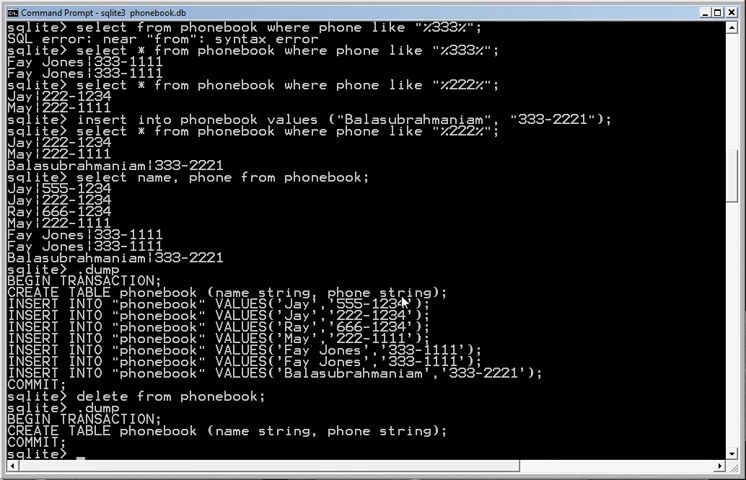
pyautogui.moveTo(426, 320)
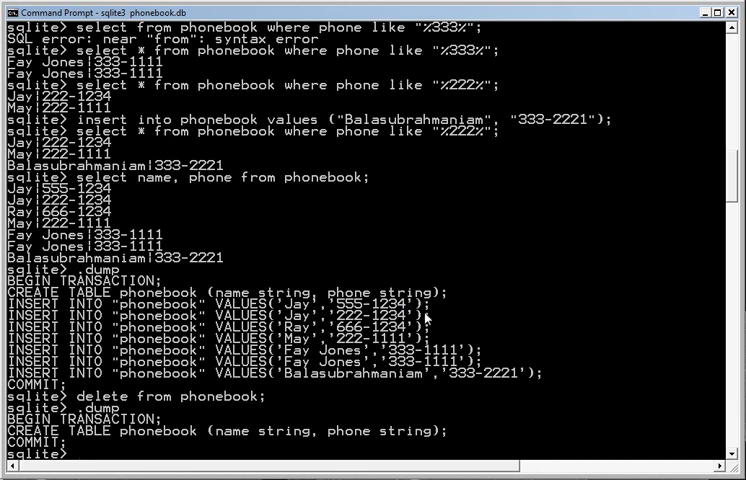
pyautogui.moveTo(424, 316)
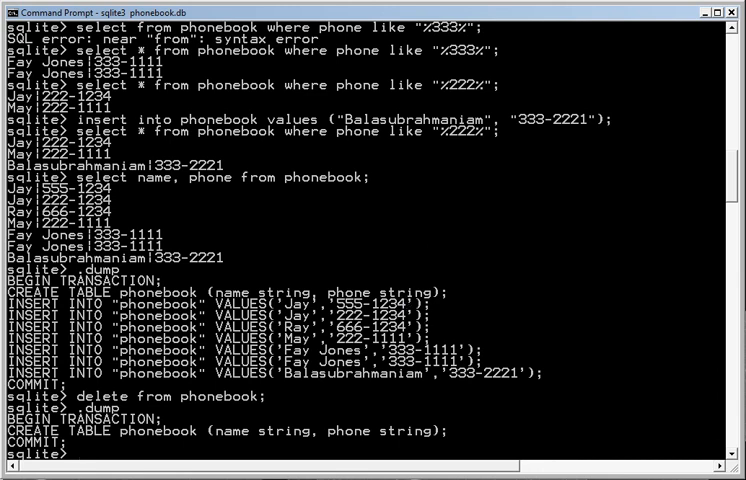